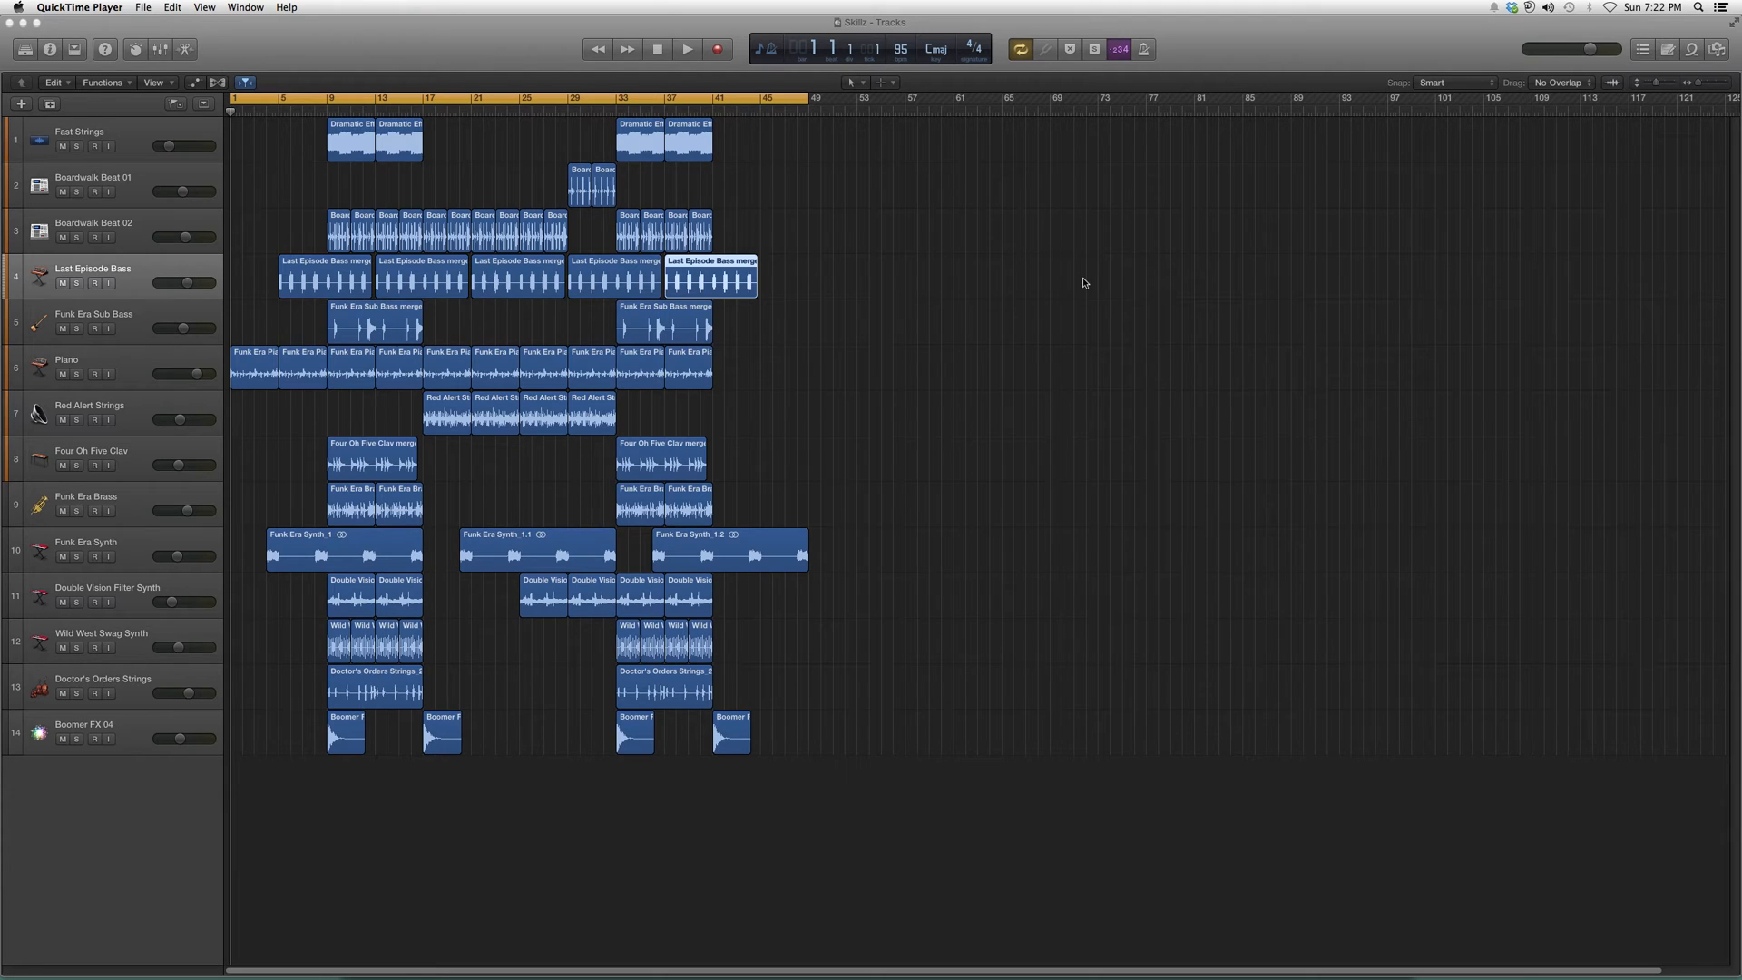
mouse_move(1065, 378)
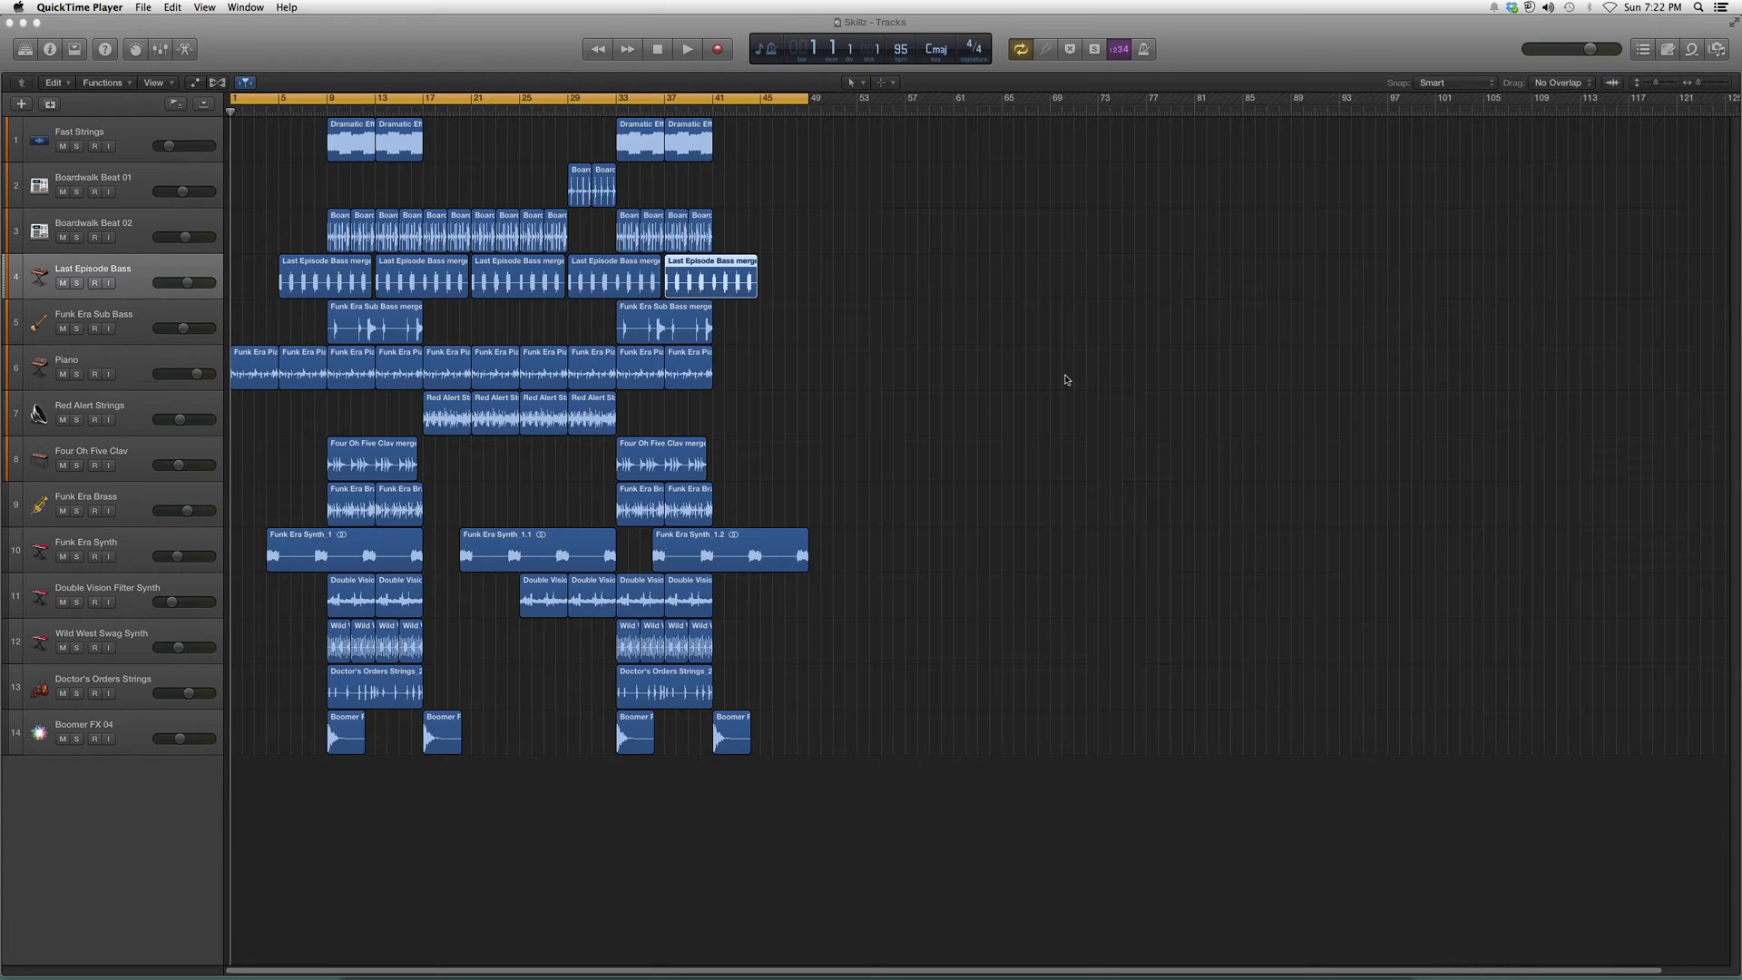
mouse_move(1065, 380)
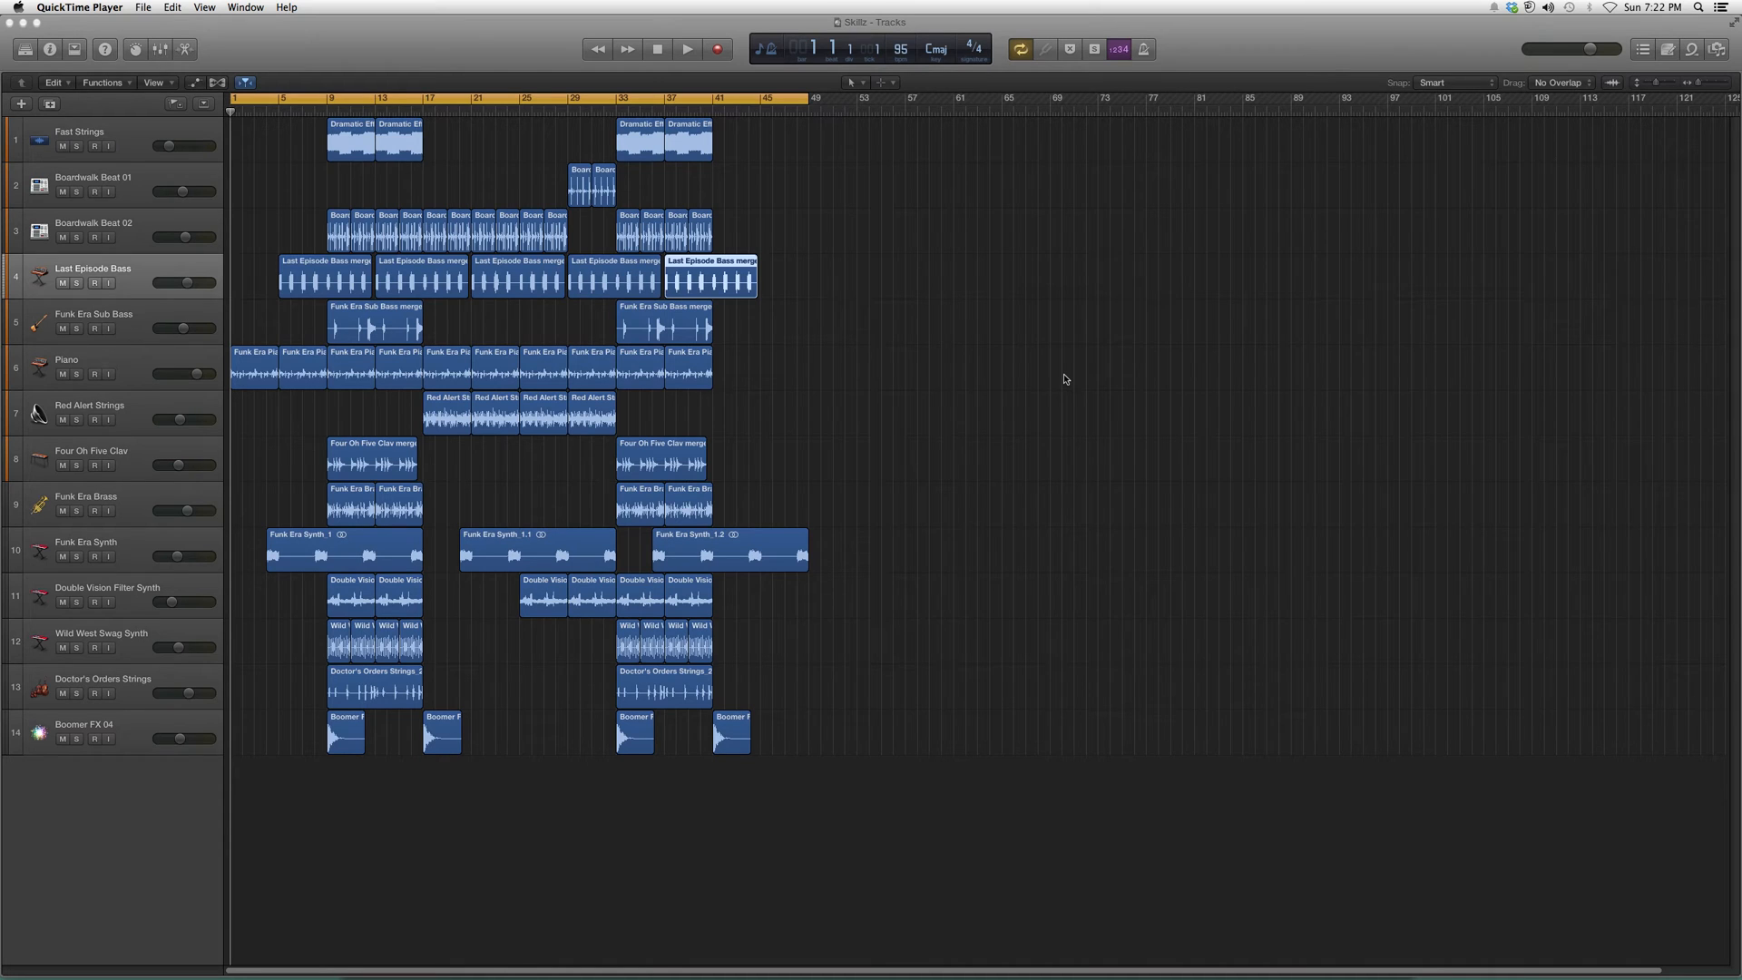
mouse_move(851, 276)
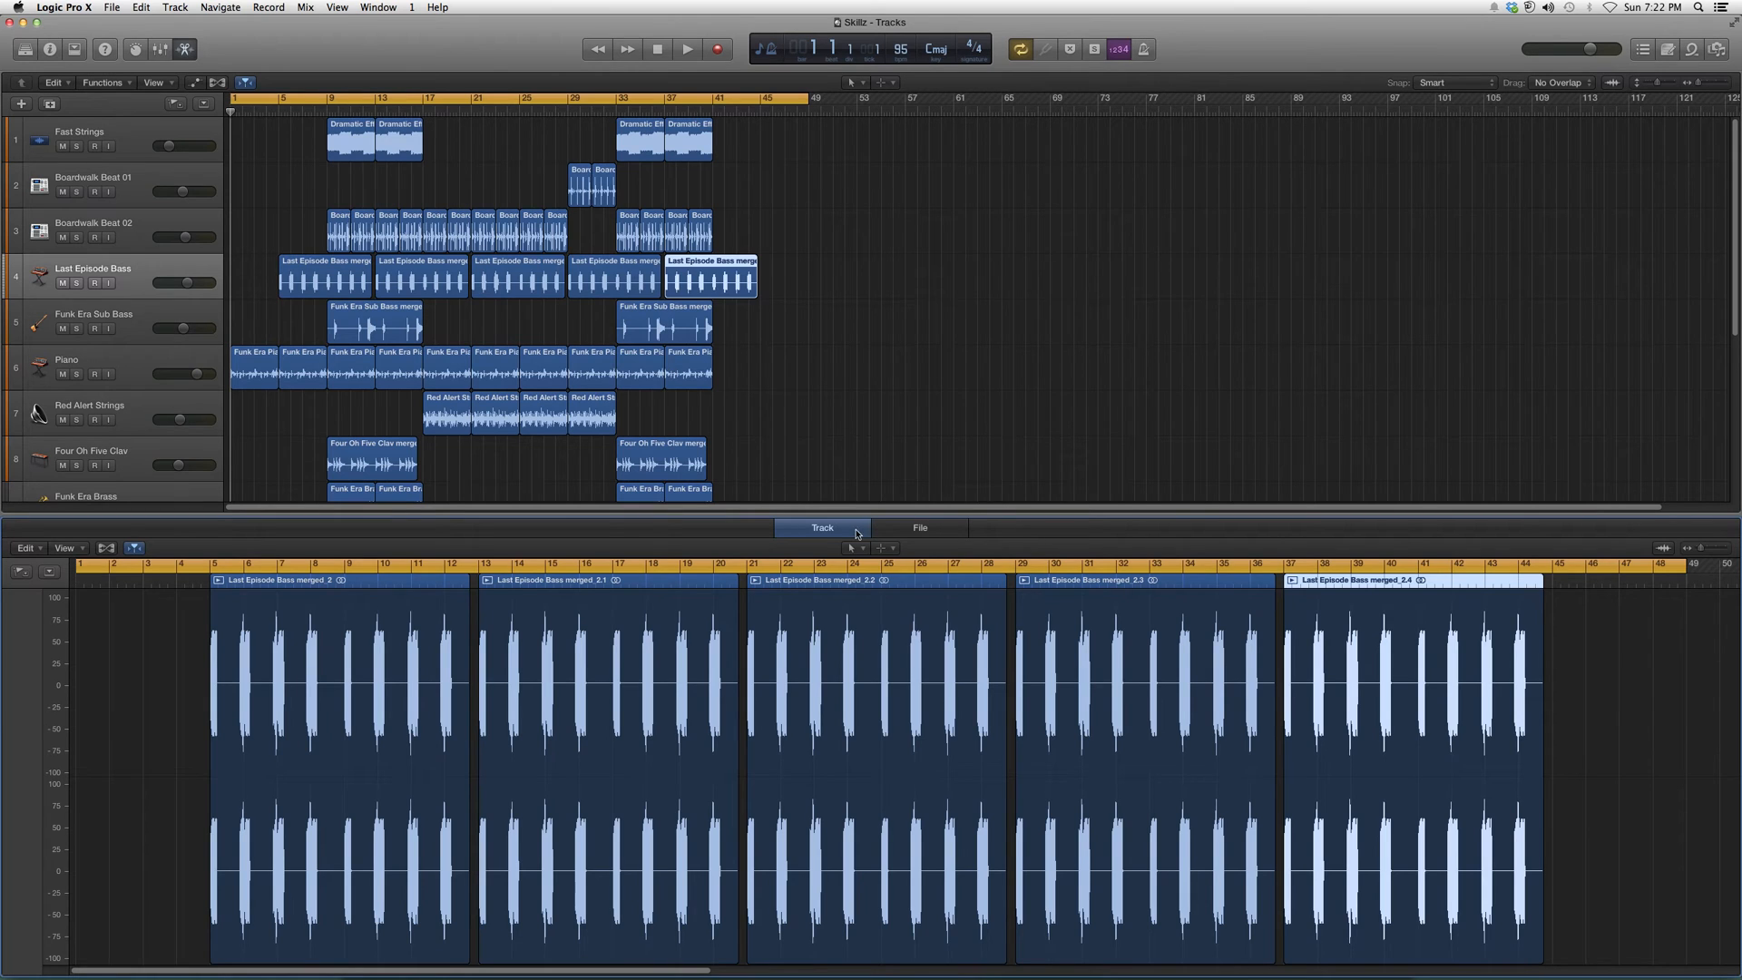
- Select a Dramatic Effect Strings region on the Fast Strings track for the editor
left_click(855, 547)
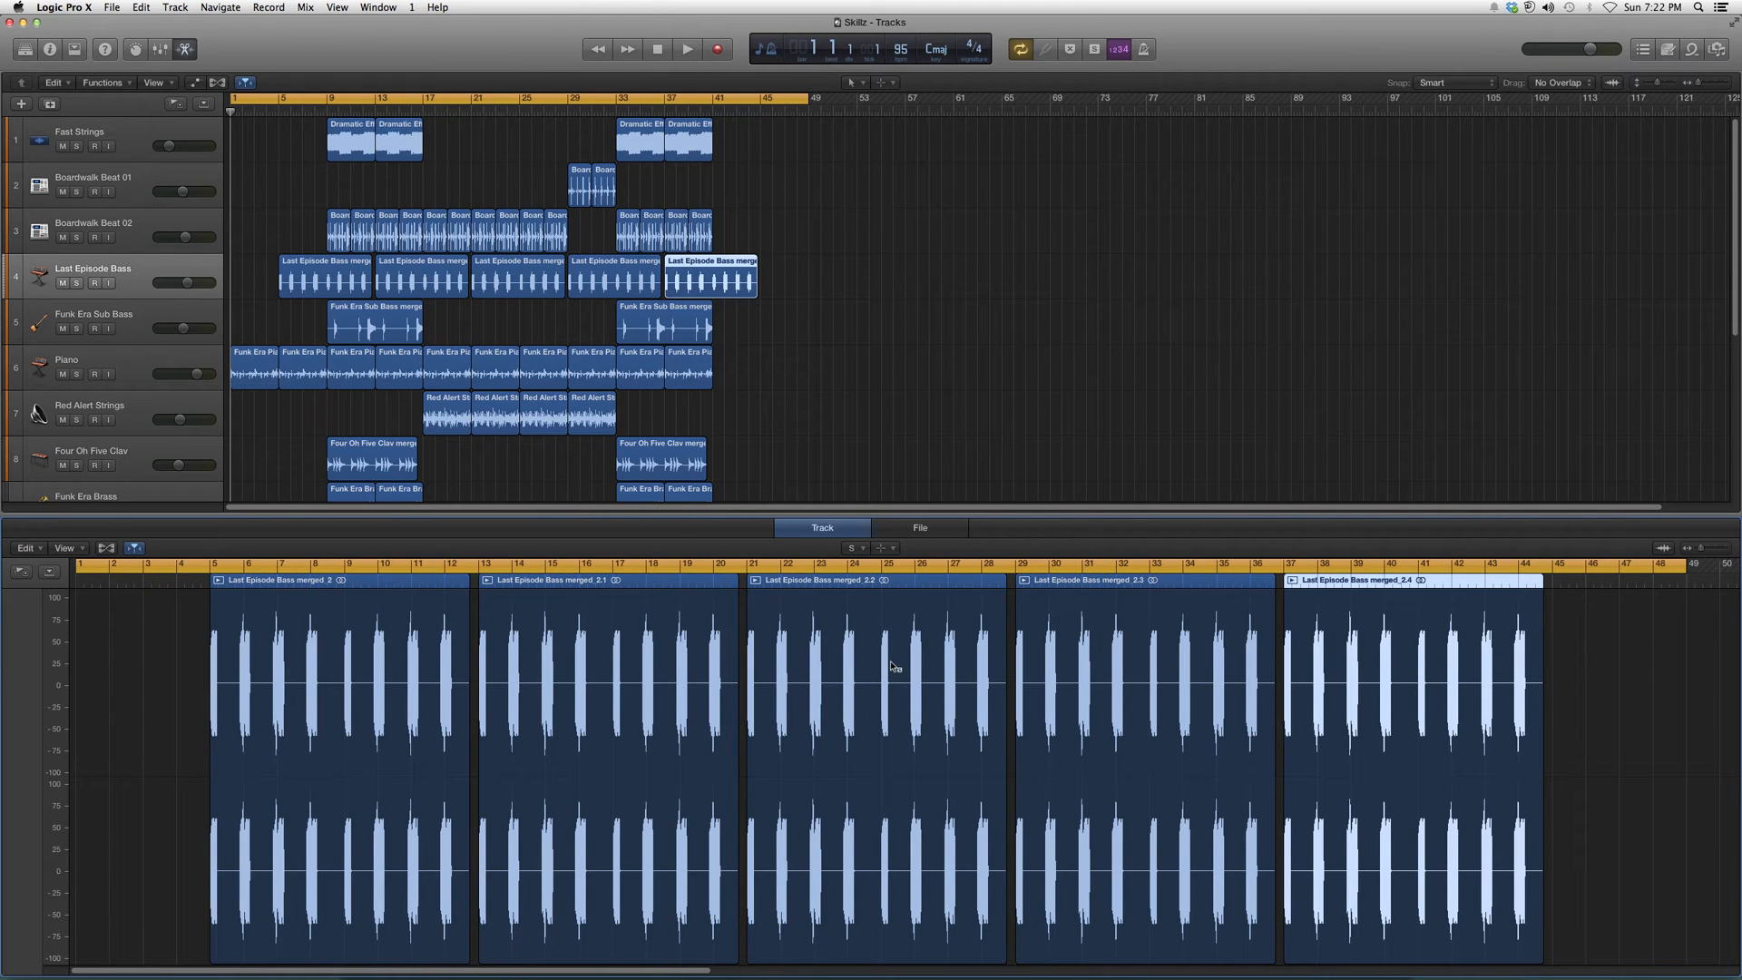
mouse_move(880, 662)
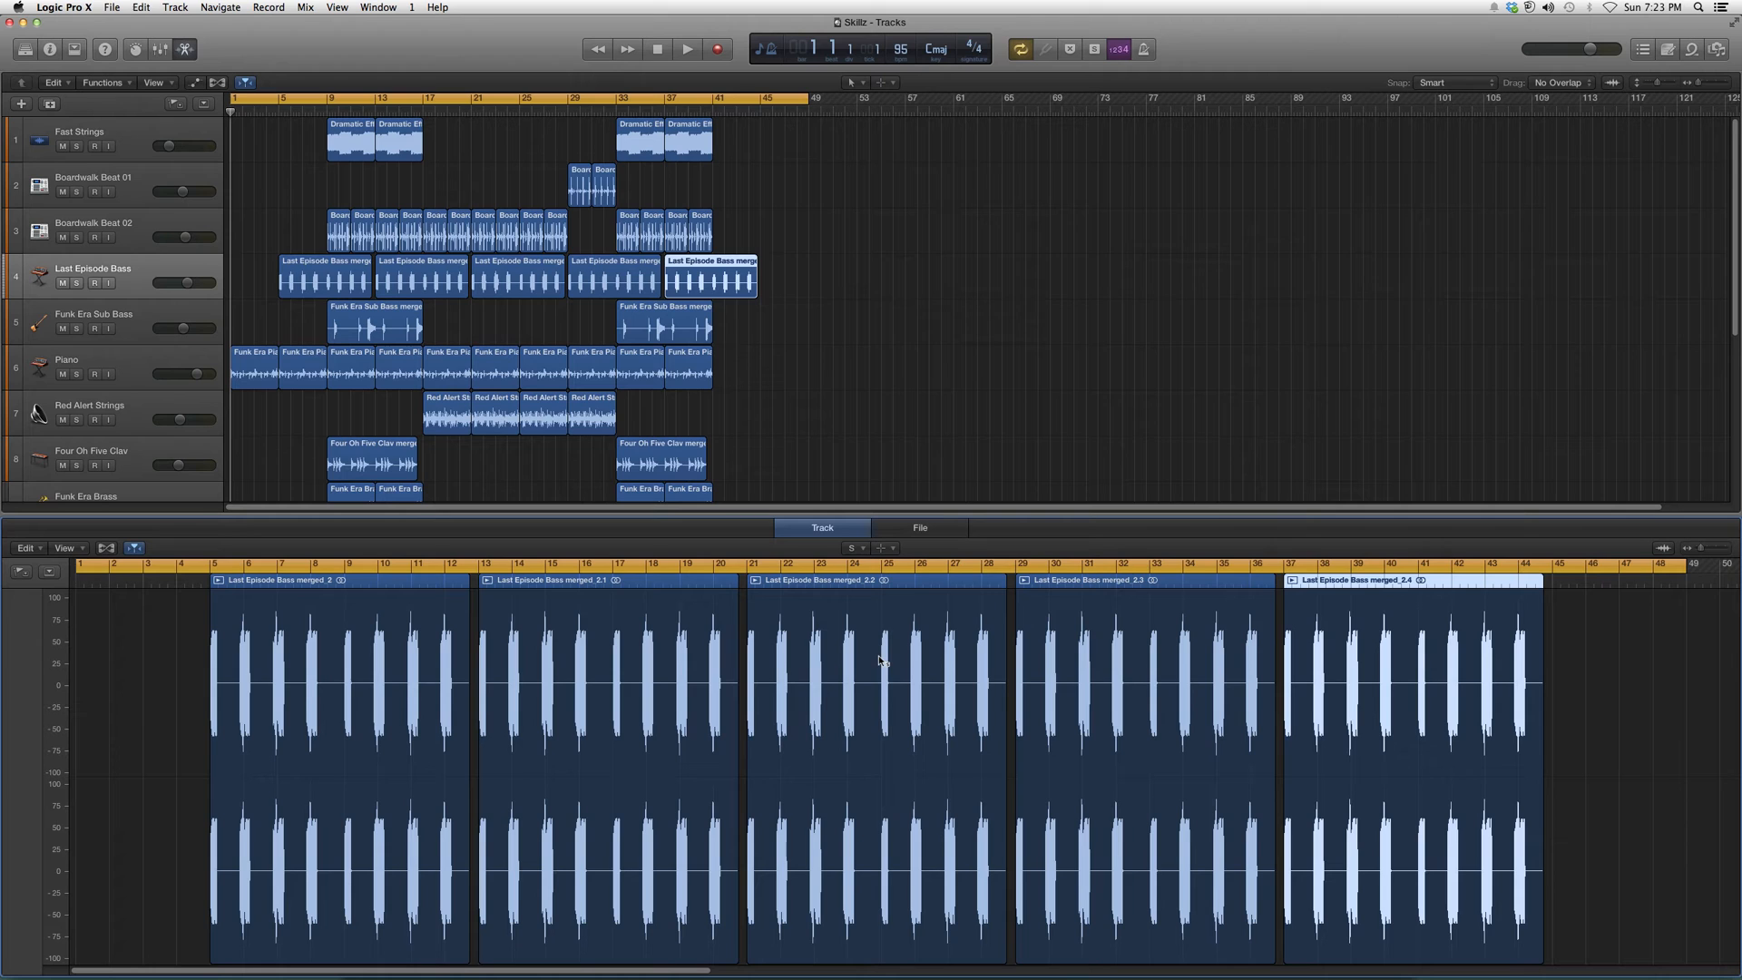
mouse_move(877, 652)
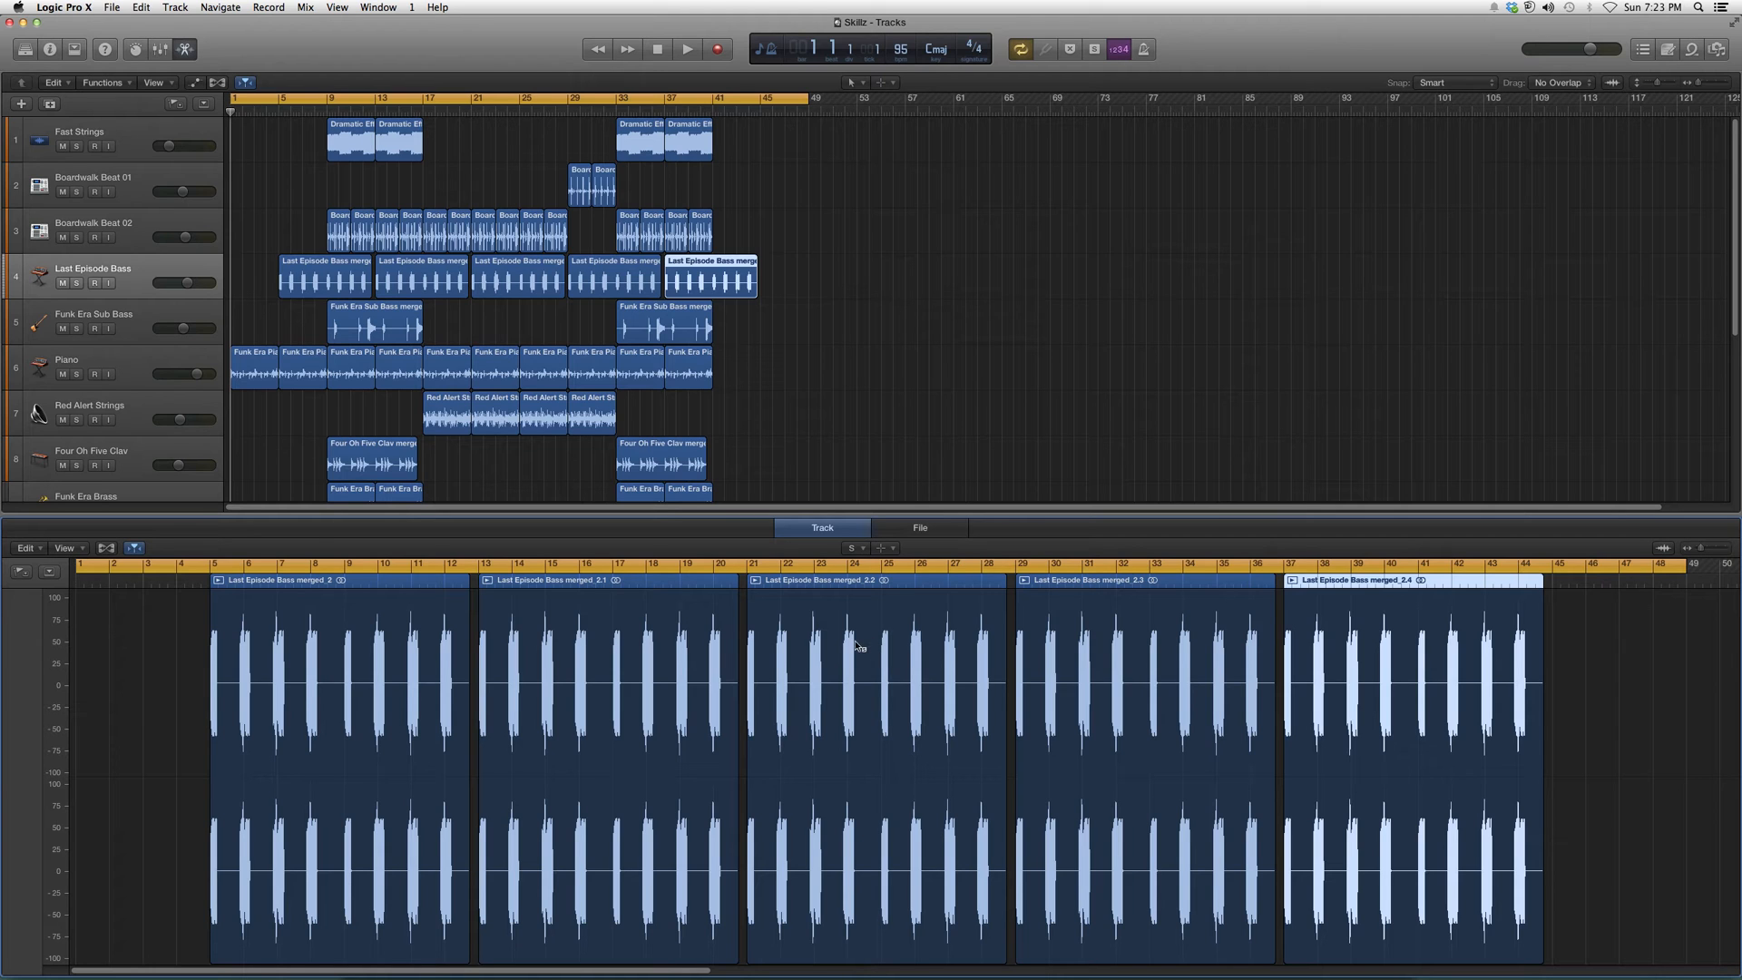
mouse_move(879, 647)
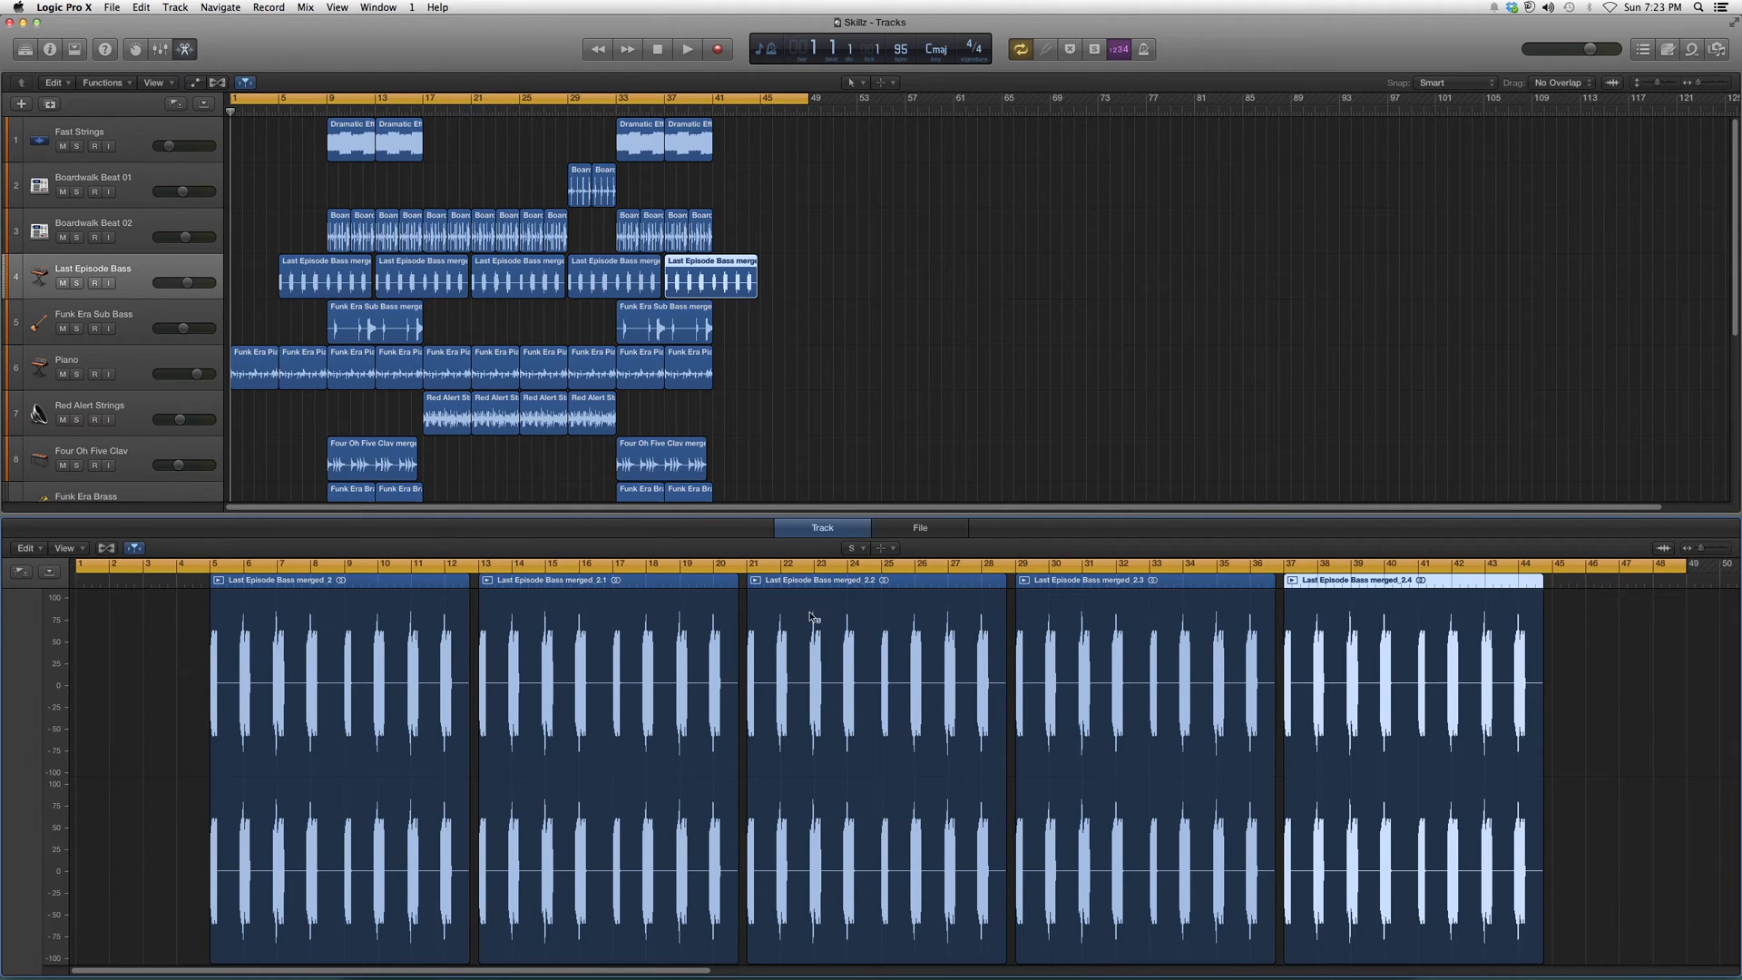
mouse_move(889, 682)
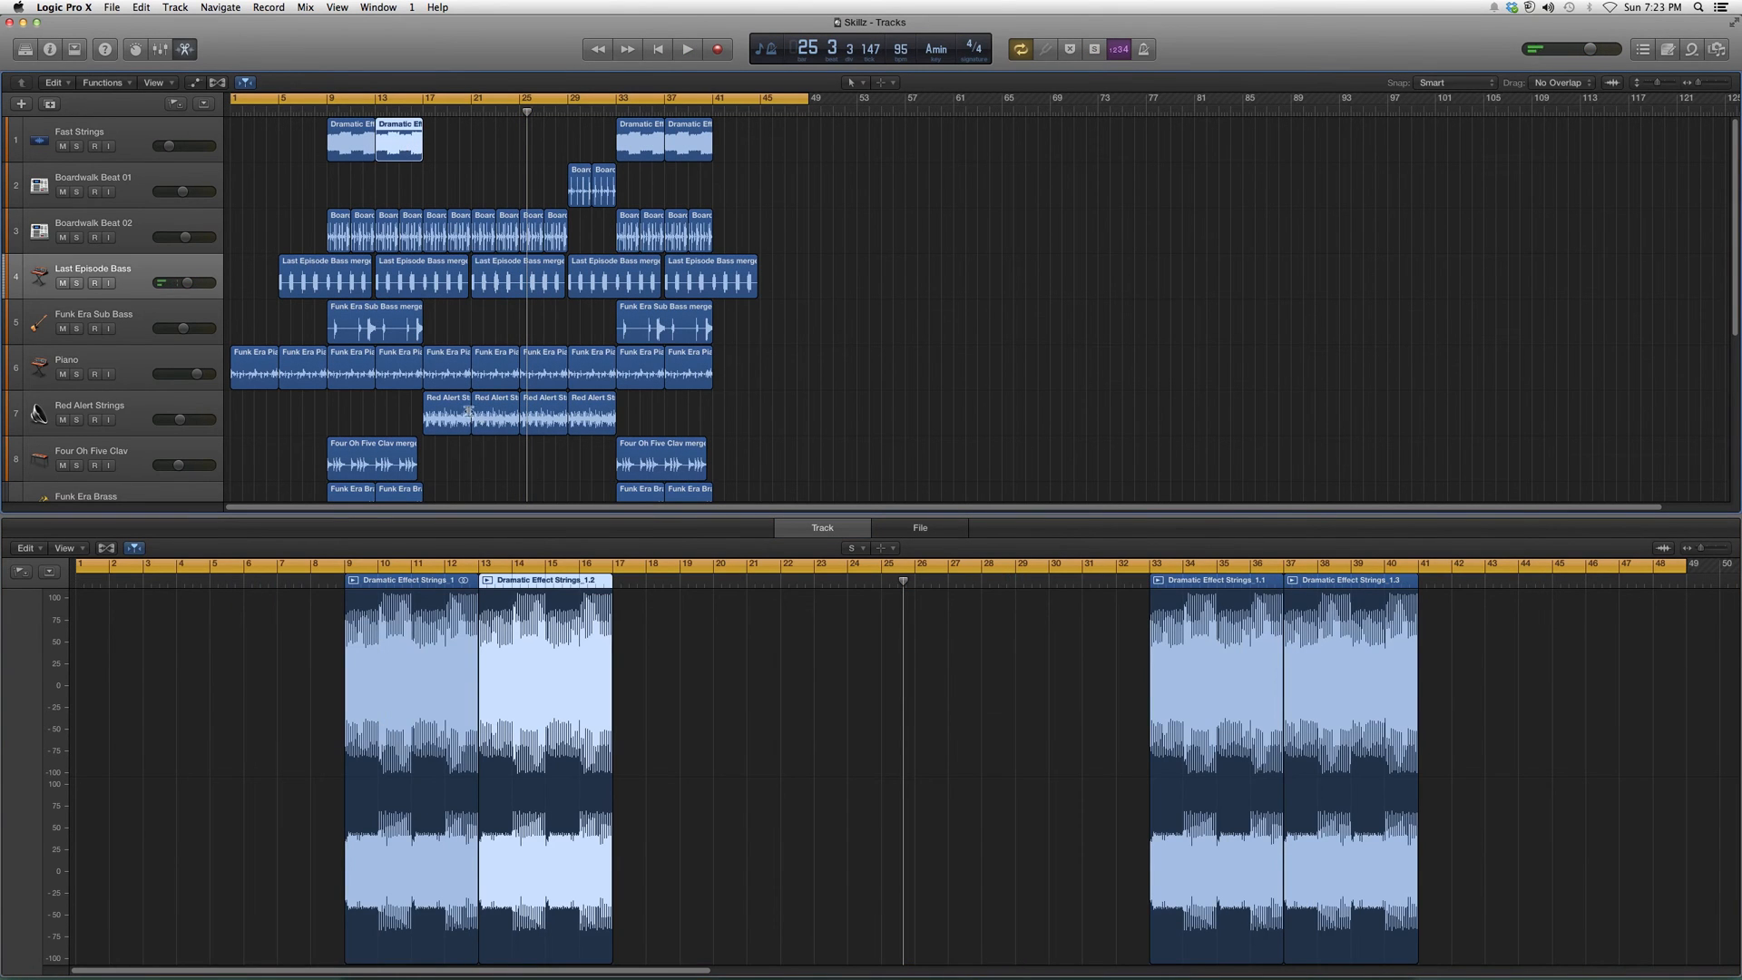
- Load the Piano track's Funk Era Piano regions into the track editor
left_click(400, 361)
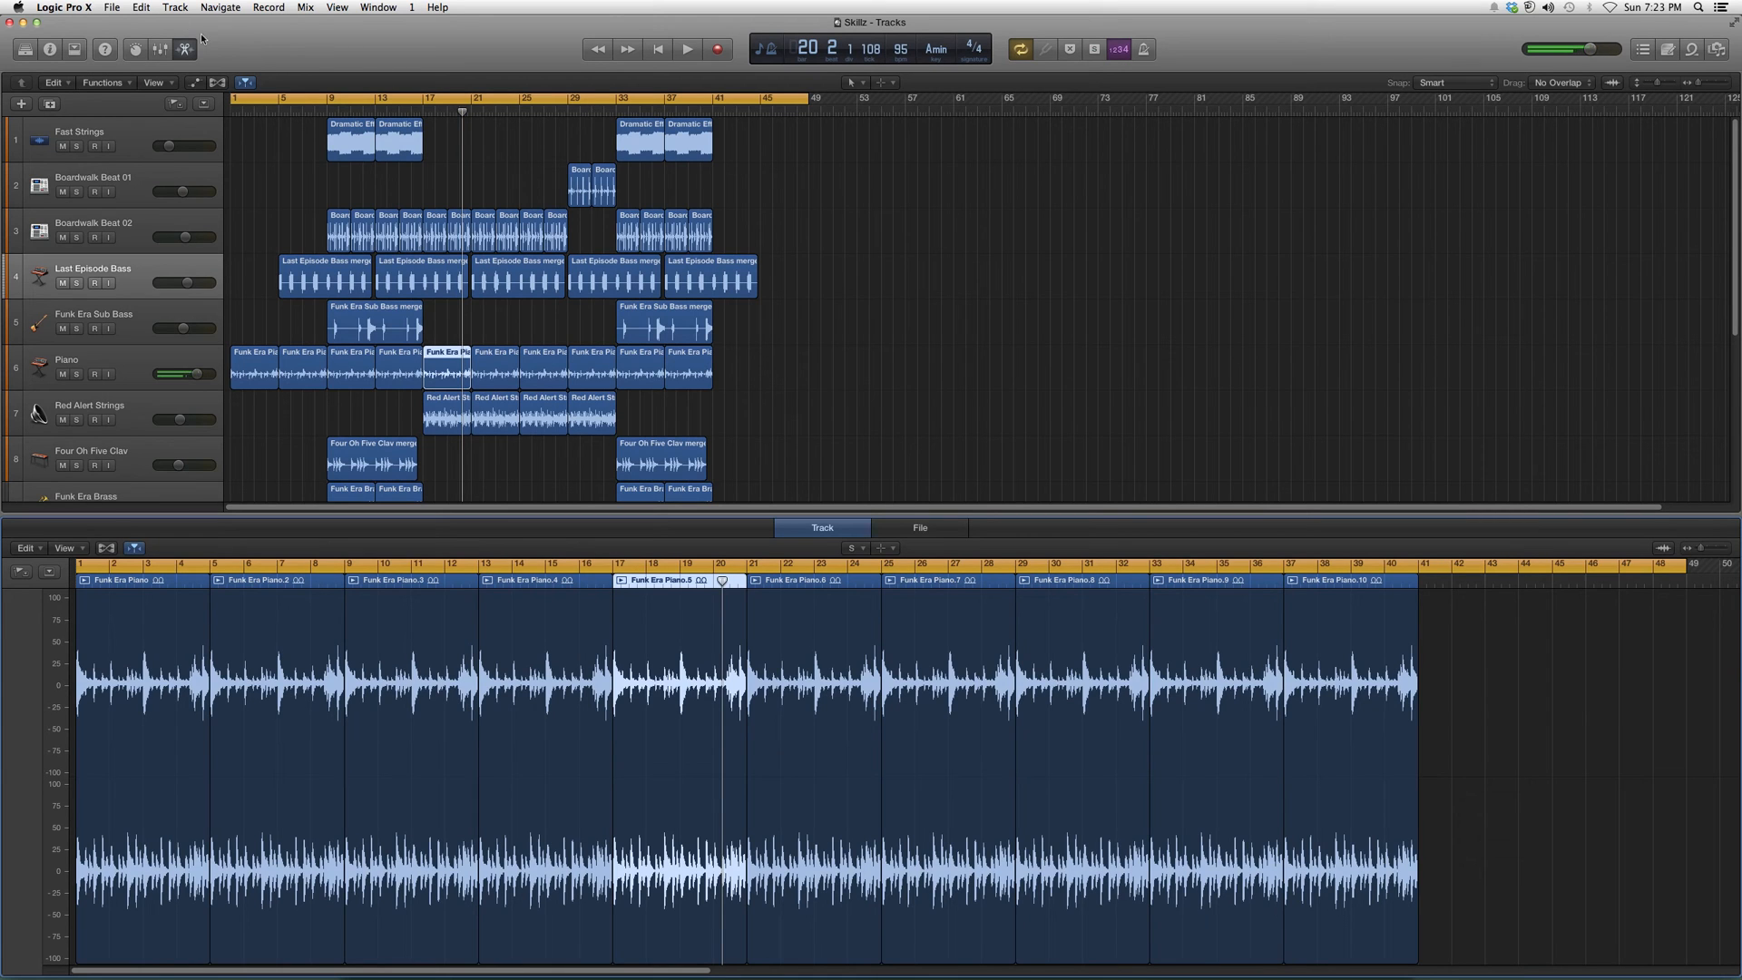
left_click(855, 548)
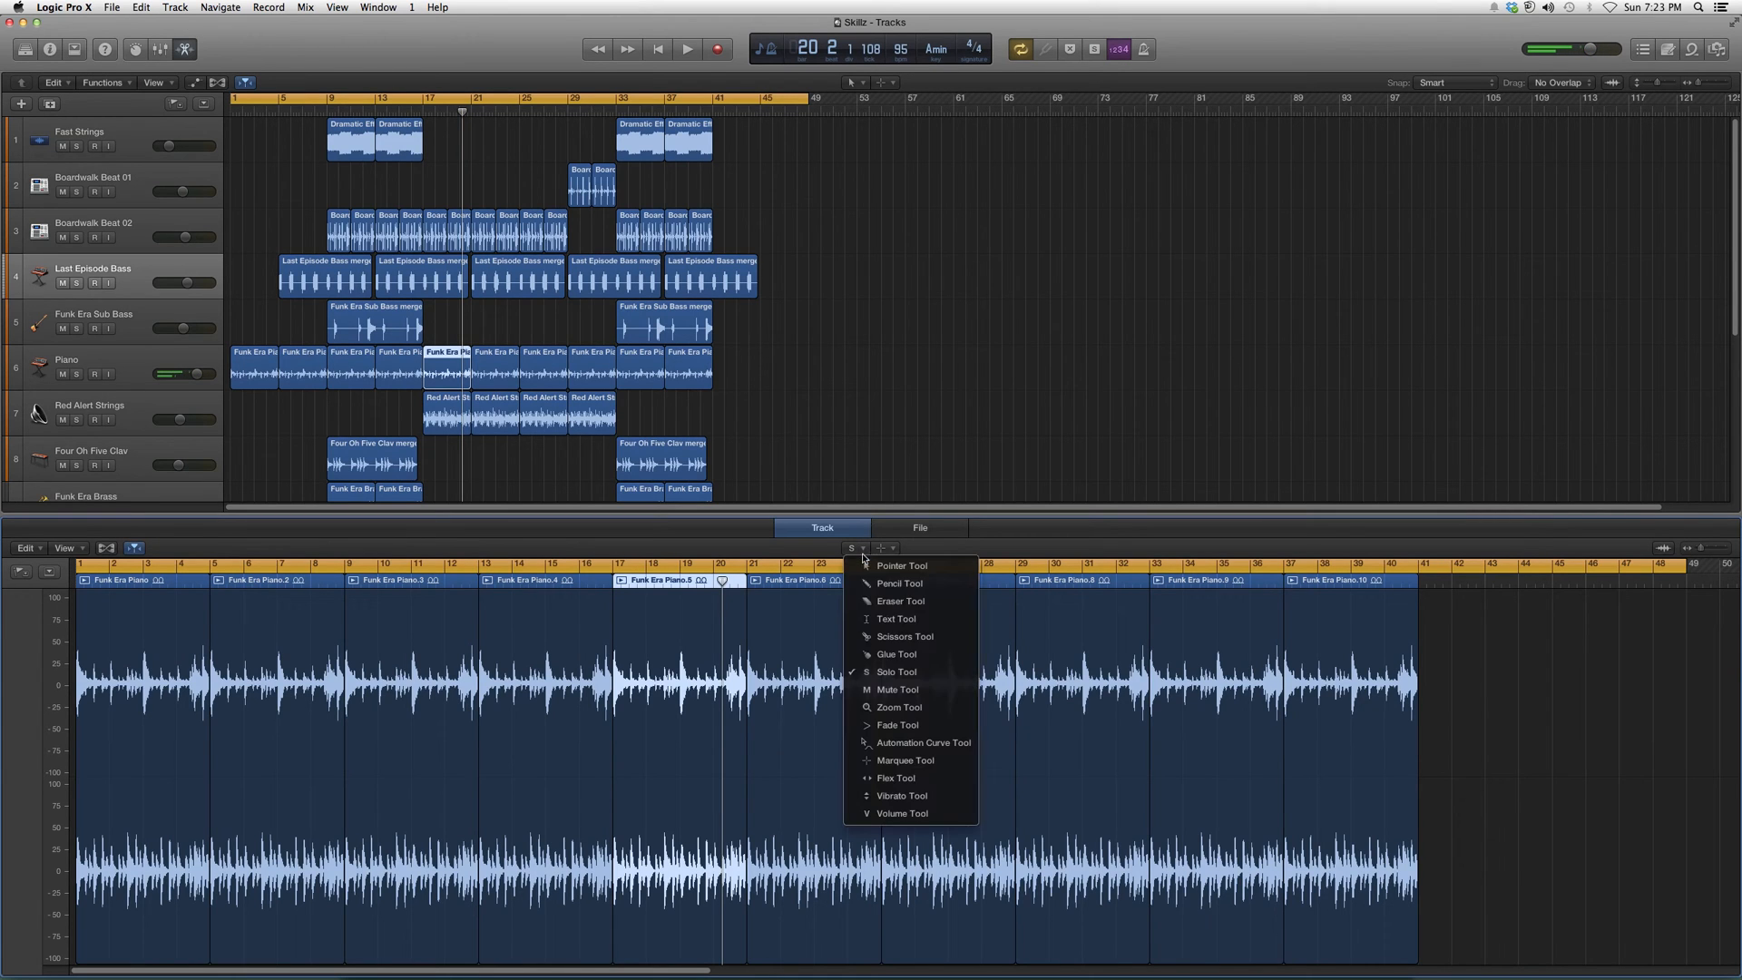
mouse_move(902, 565)
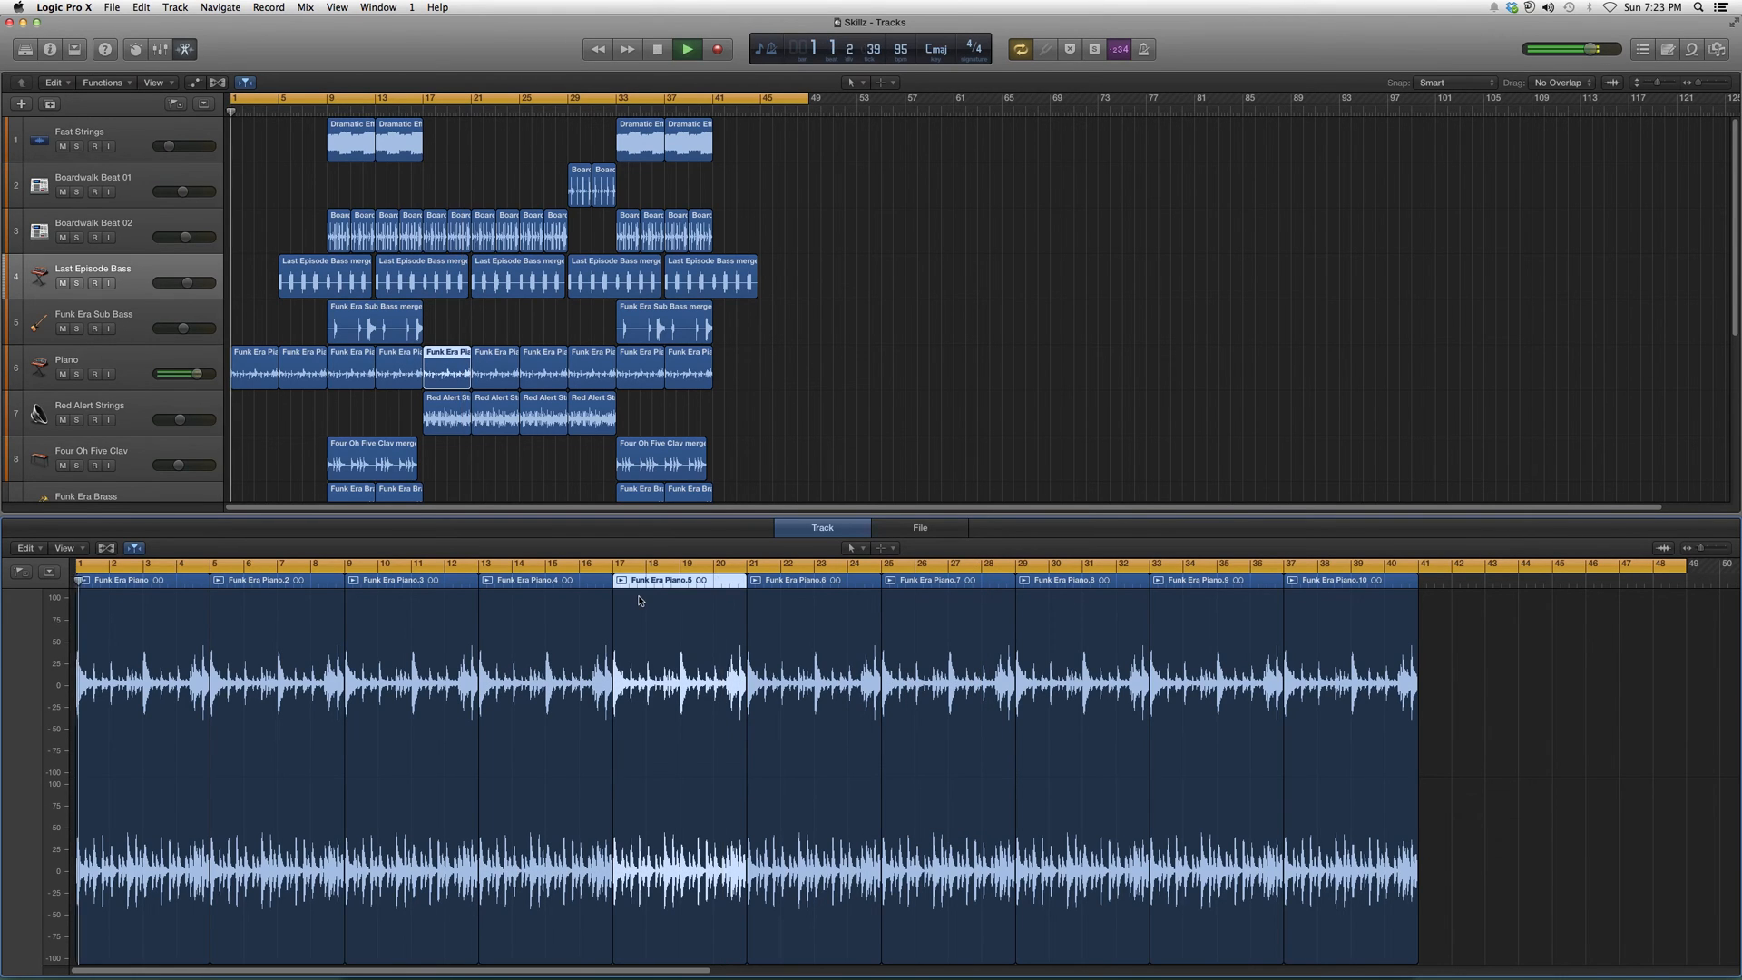
- Solo-audition the fifth and seventh Funk Era Piano regions, then stop playback
left_click(686, 48)
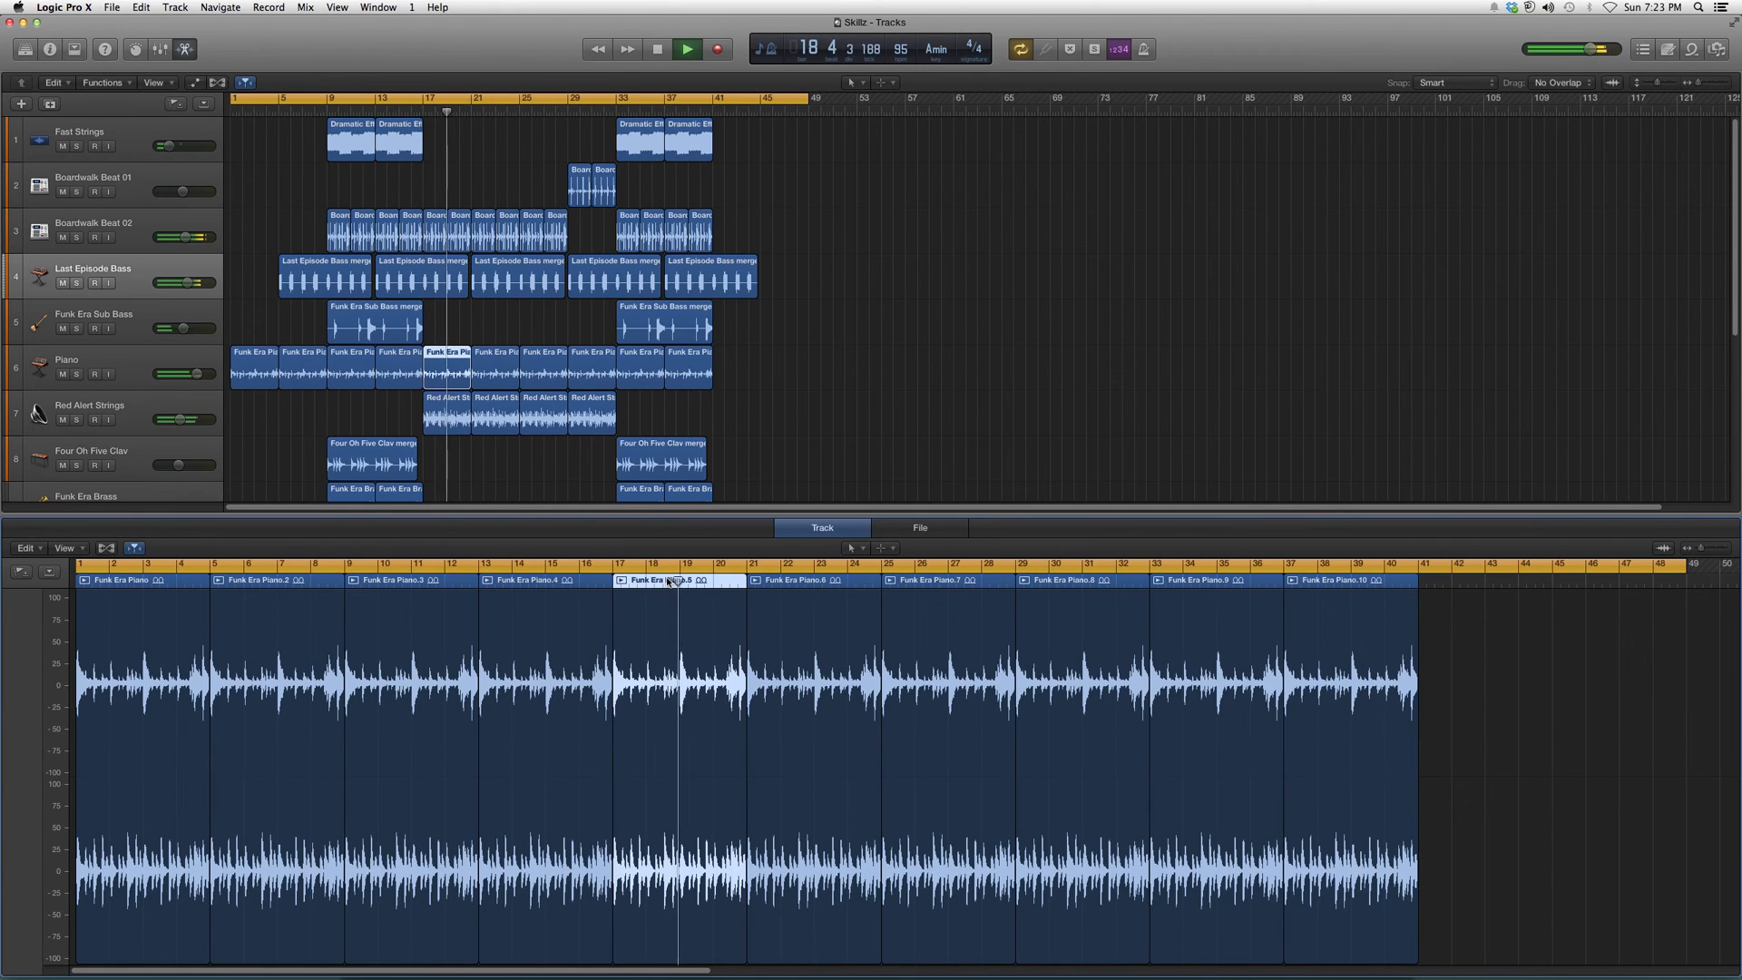
left_click(686, 48)
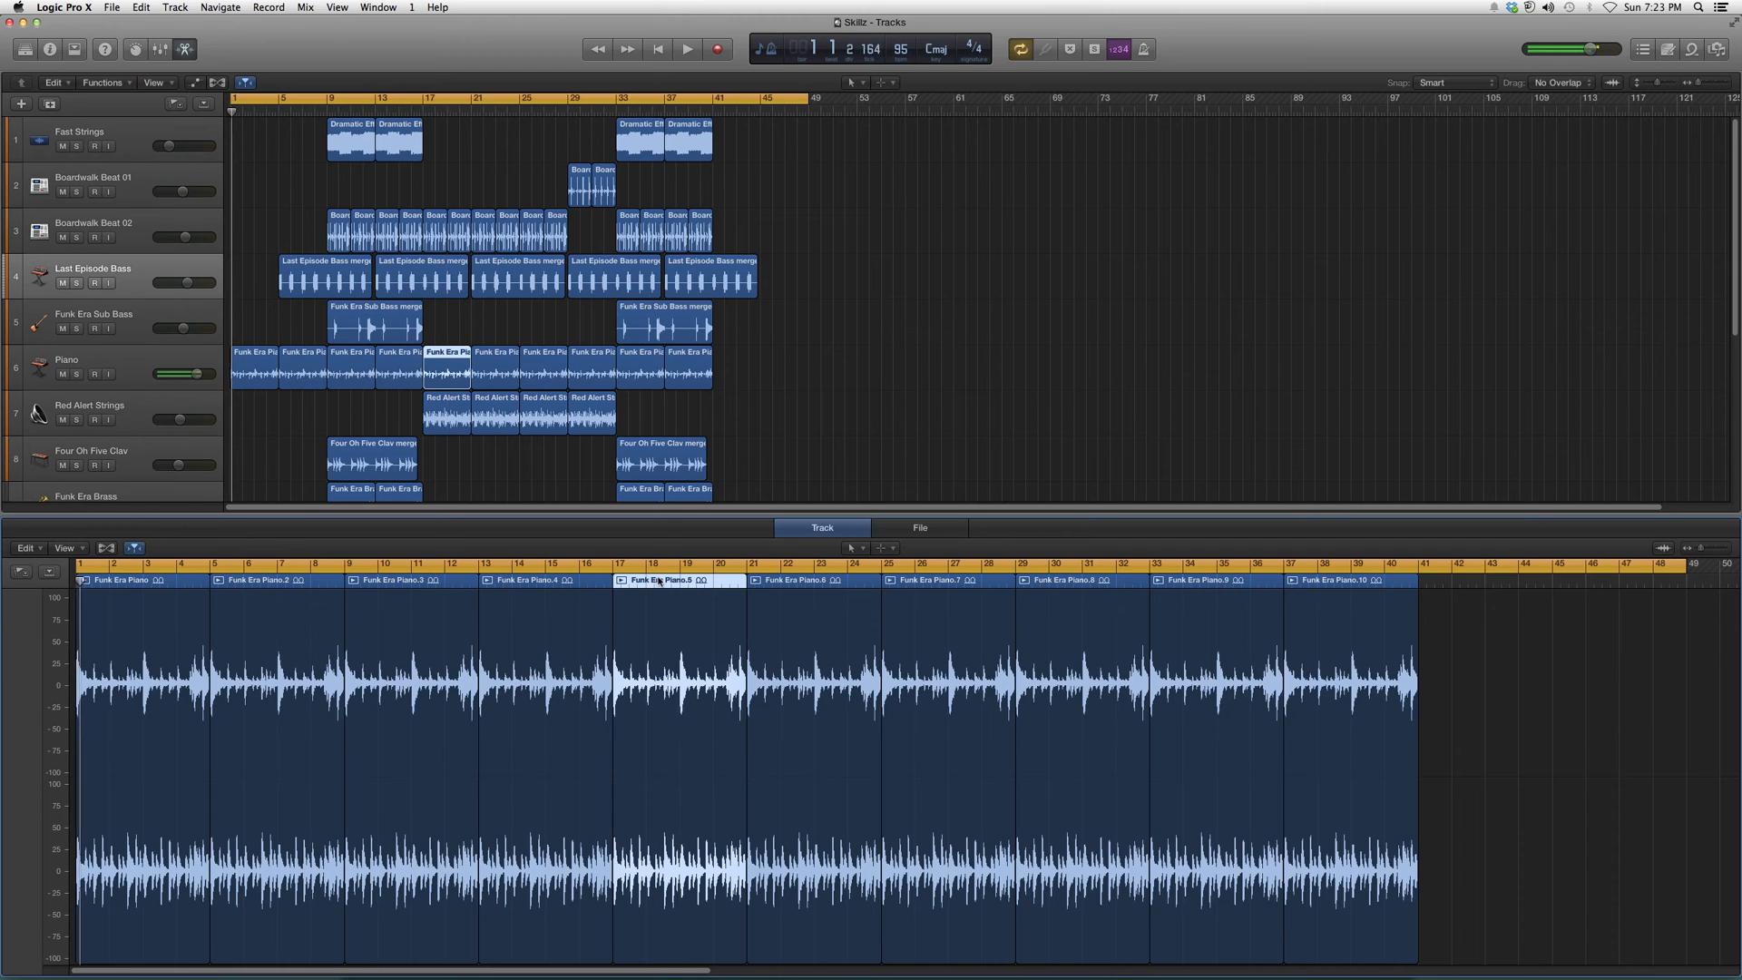
left_click(686, 49)
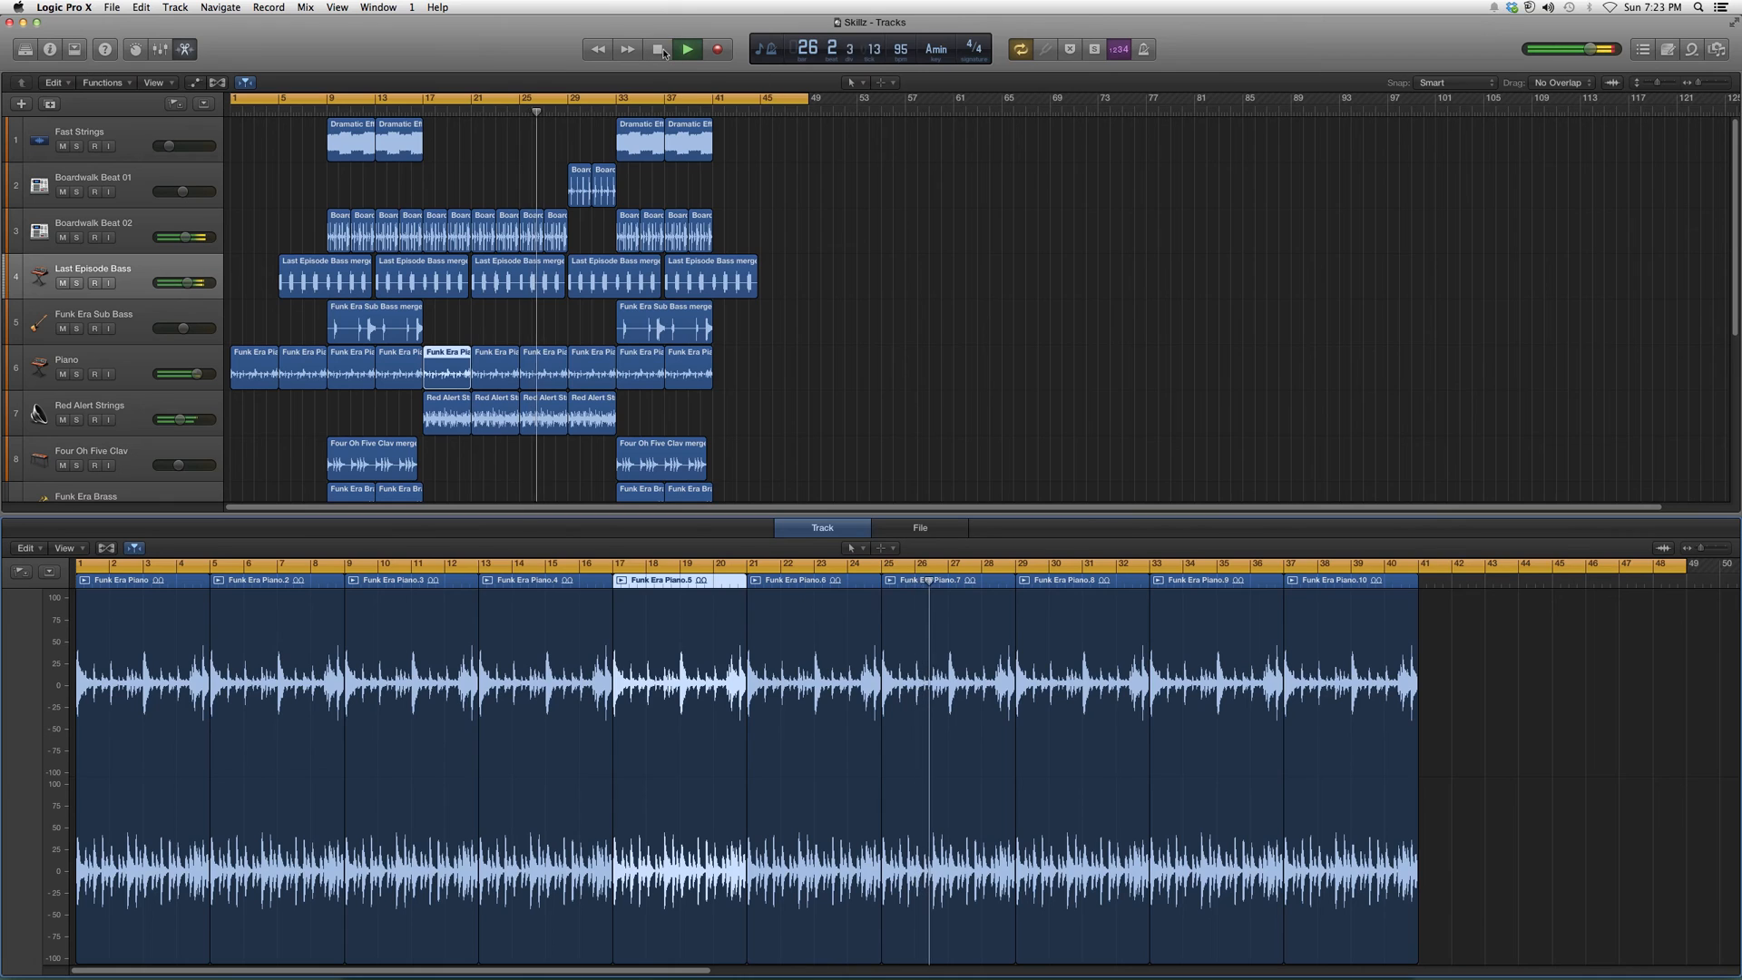
left_click(853, 548)
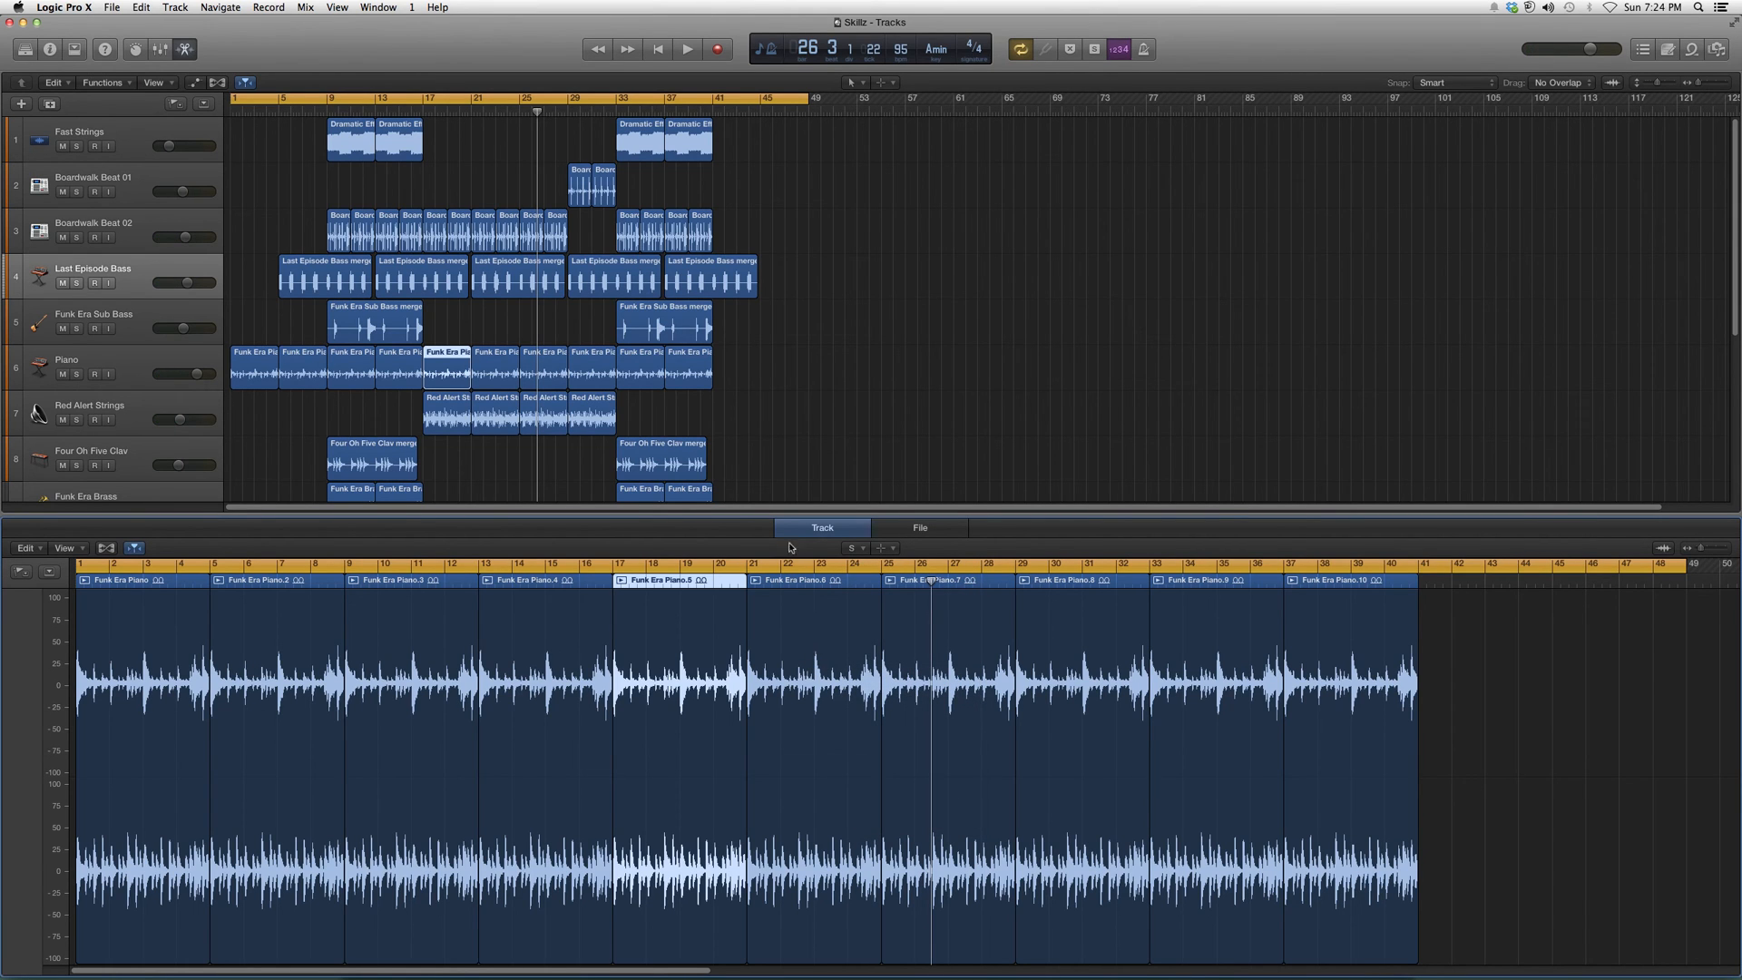
mouse_move(811, 589)
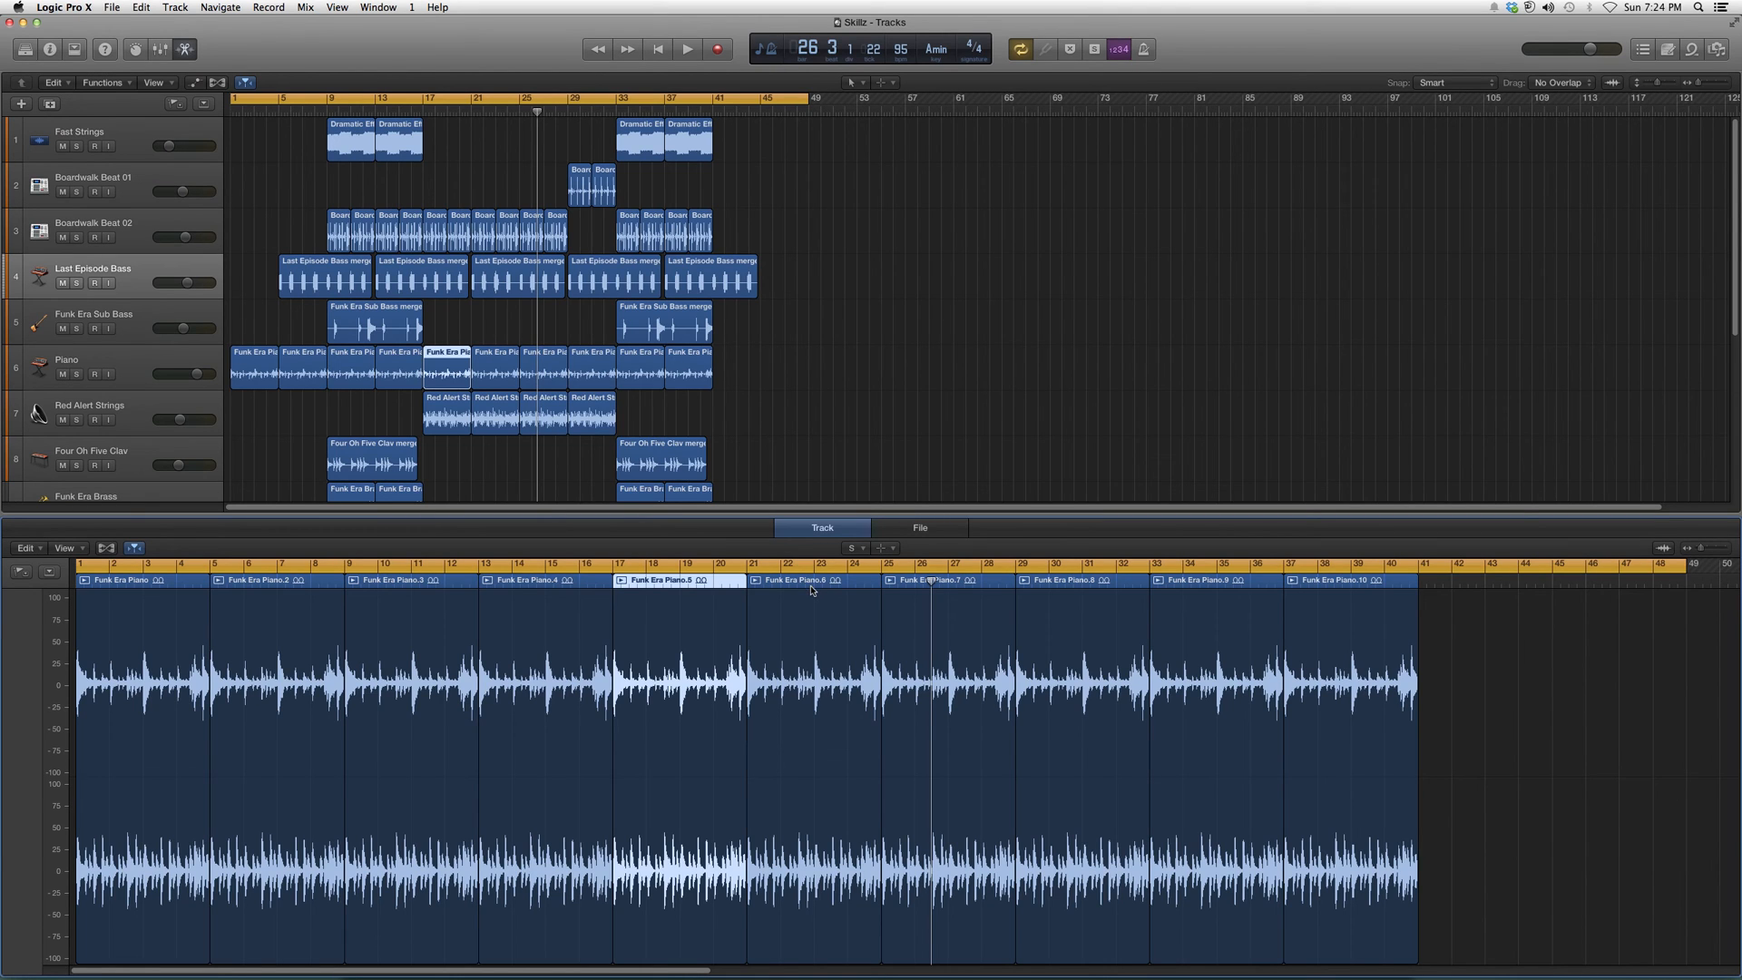
mouse_move(808, 621)
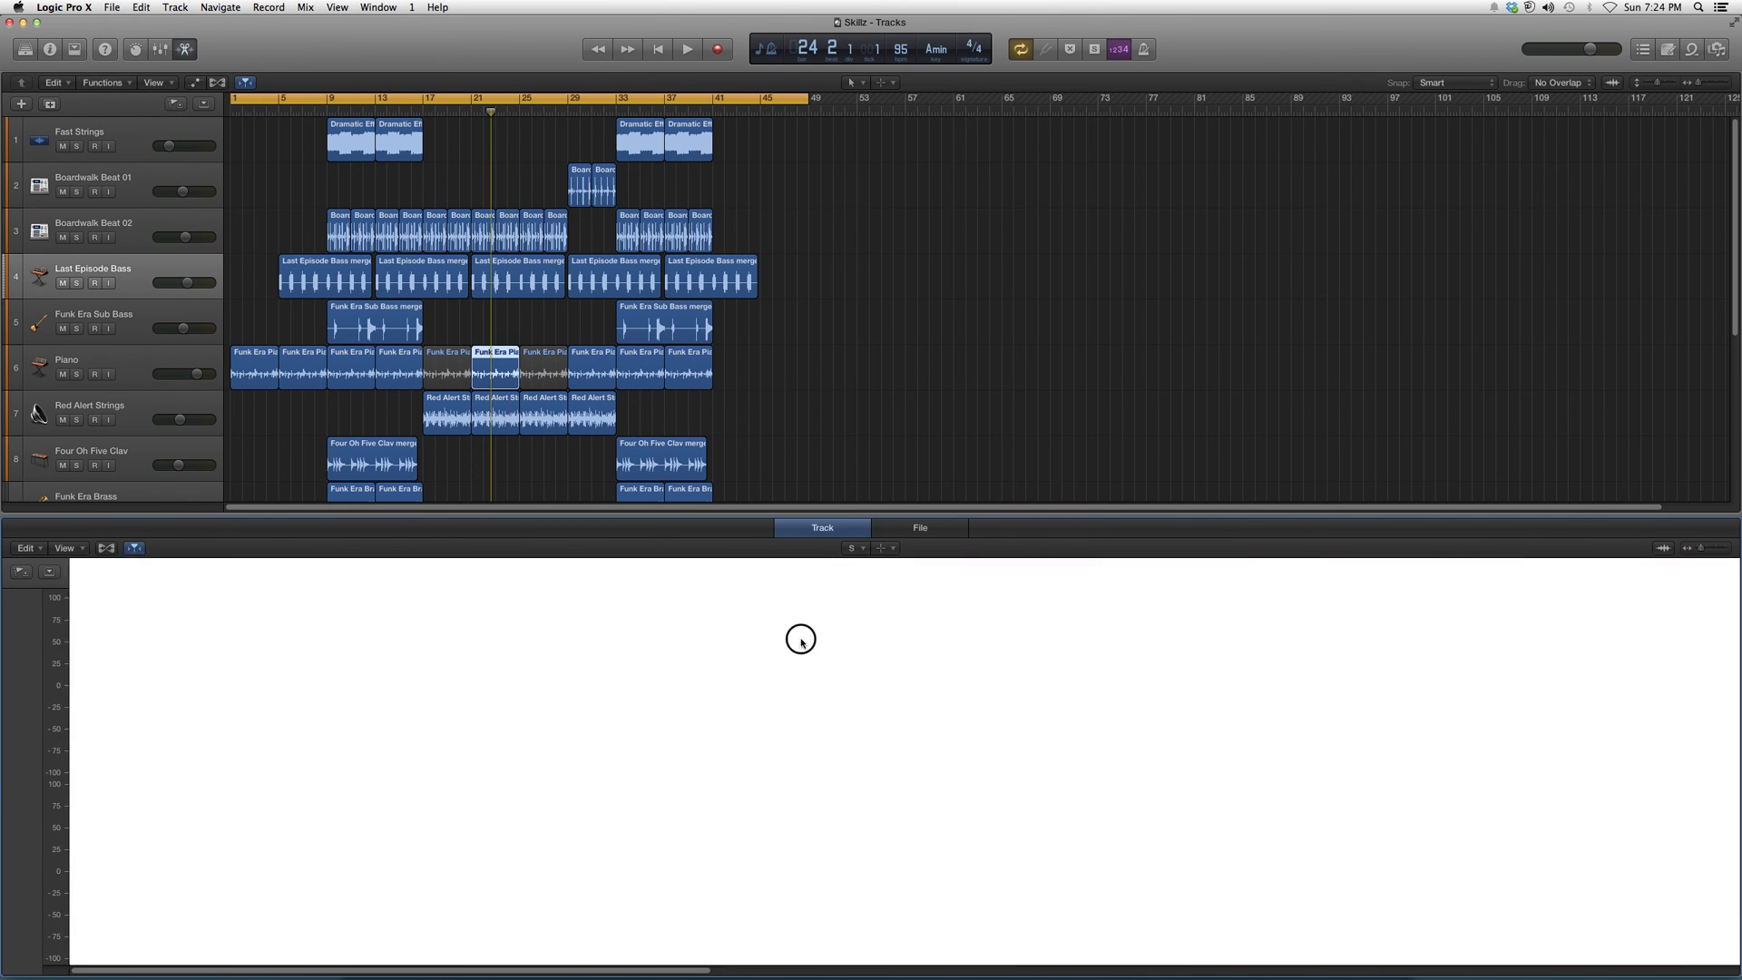
- Play Funk Era Piano.6 soloed with the Solo Tool
left_click(687, 48)
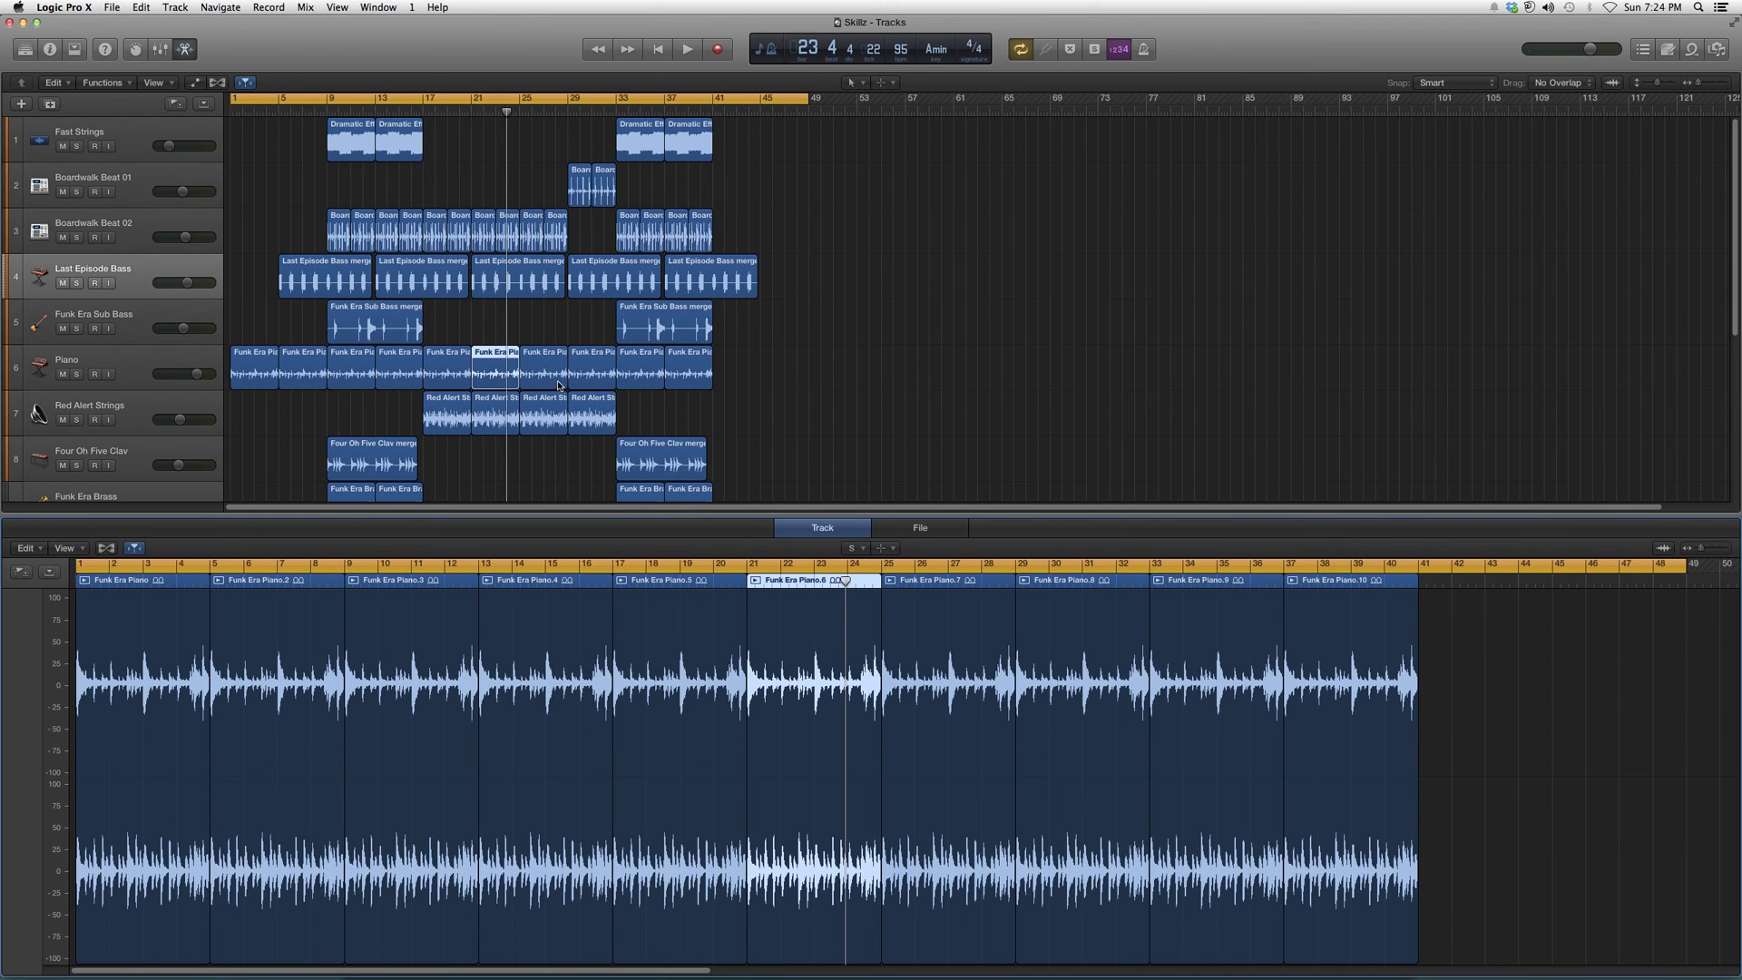
mouse_move(927, 167)
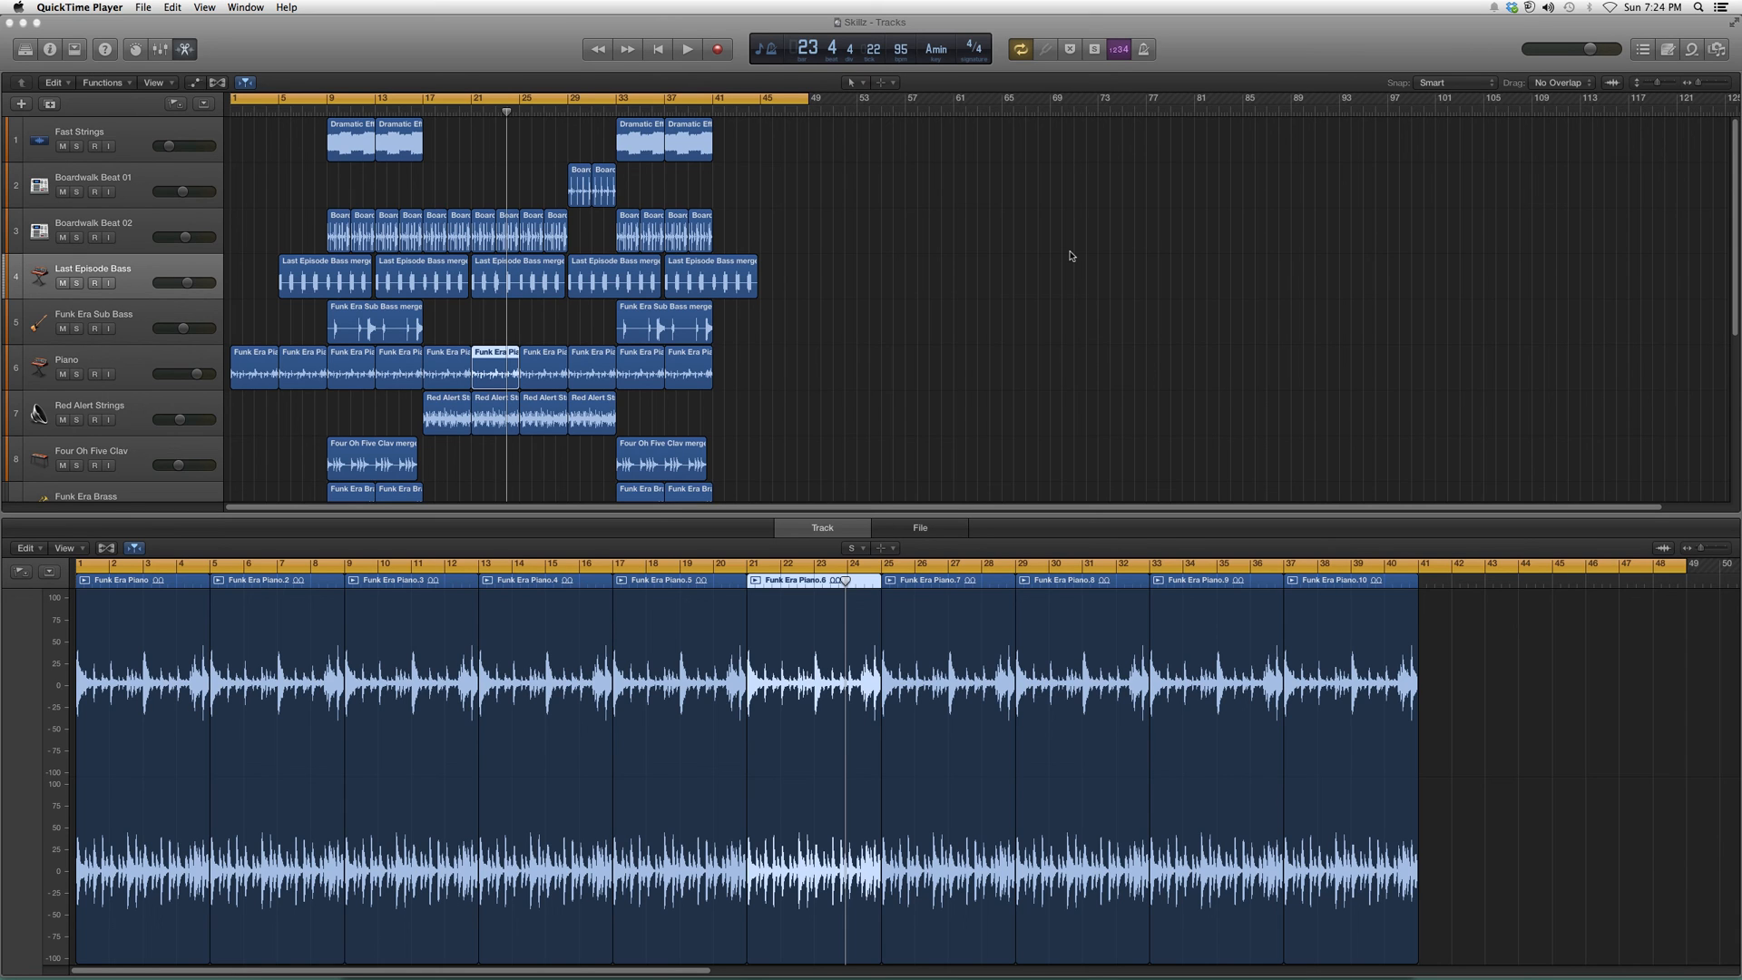
mouse_move(1048, 265)
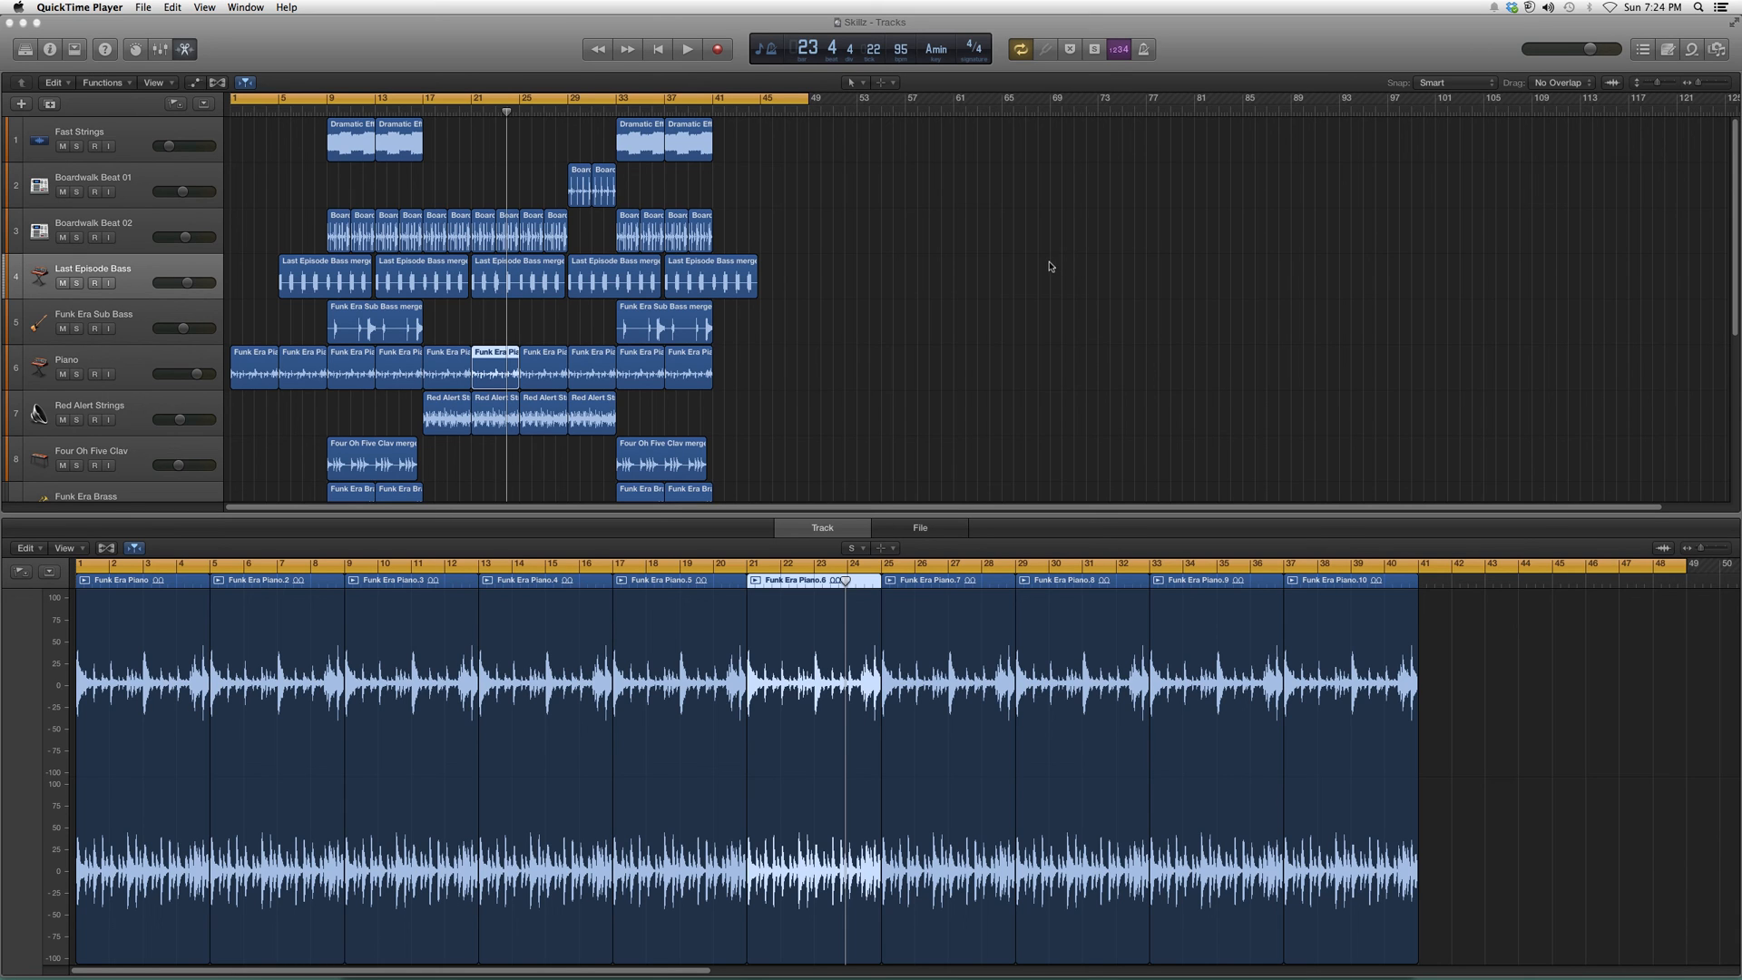